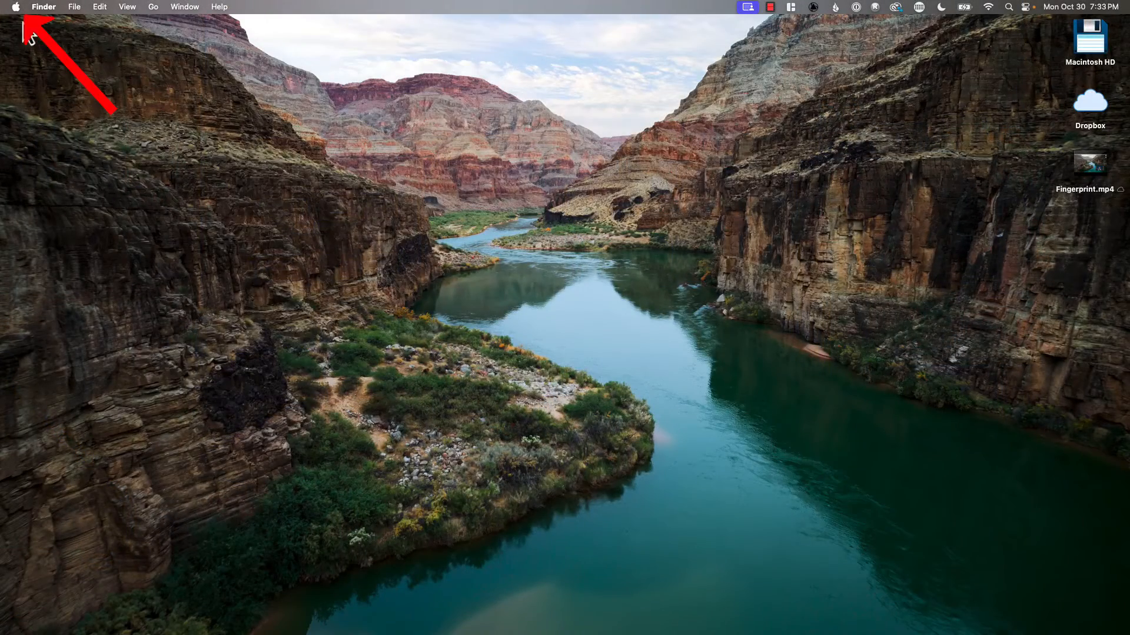
# Launch System Settings from the Apple menu on the Finder desktop
pyautogui.click(14, 7)
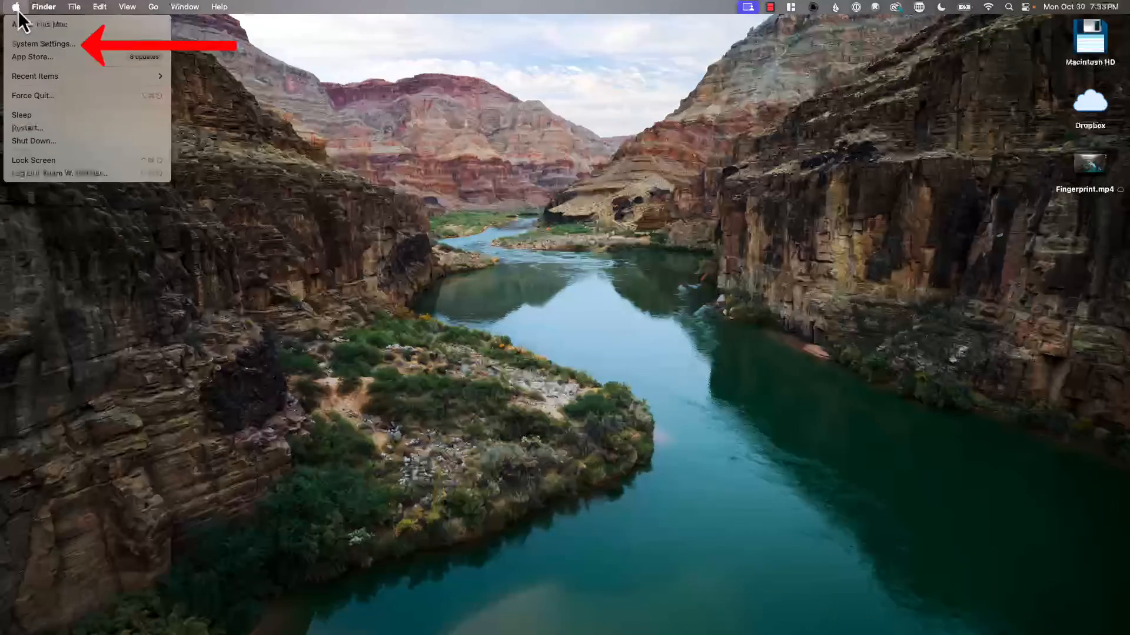
pyautogui.moveTo(43, 44)
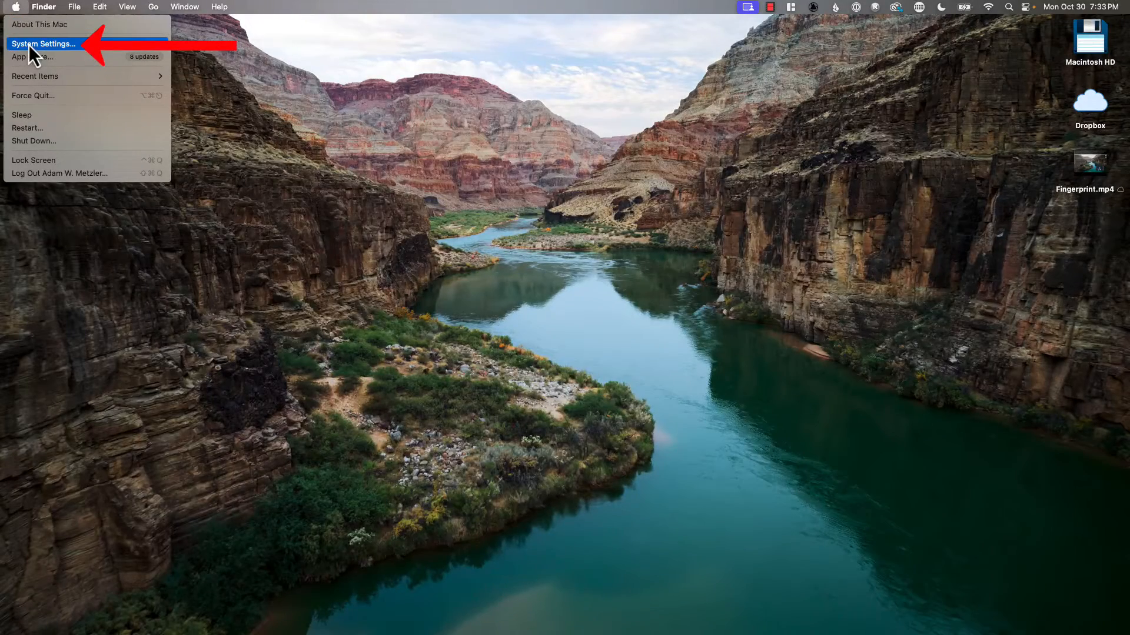
pyautogui.click(43, 44)
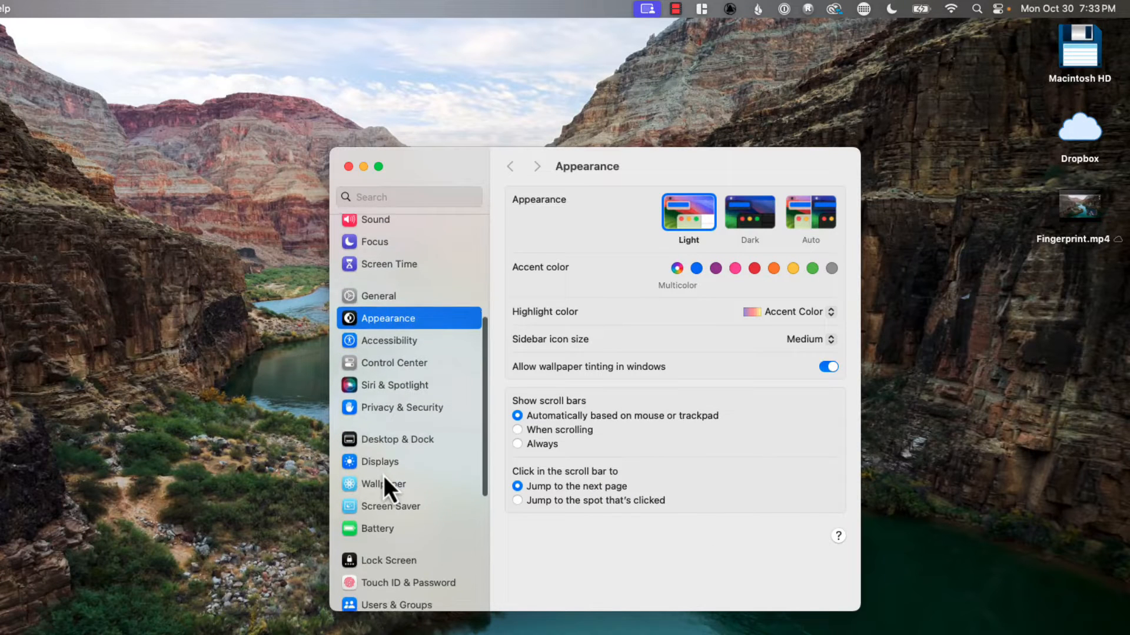
pyautogui.scroll(-3)
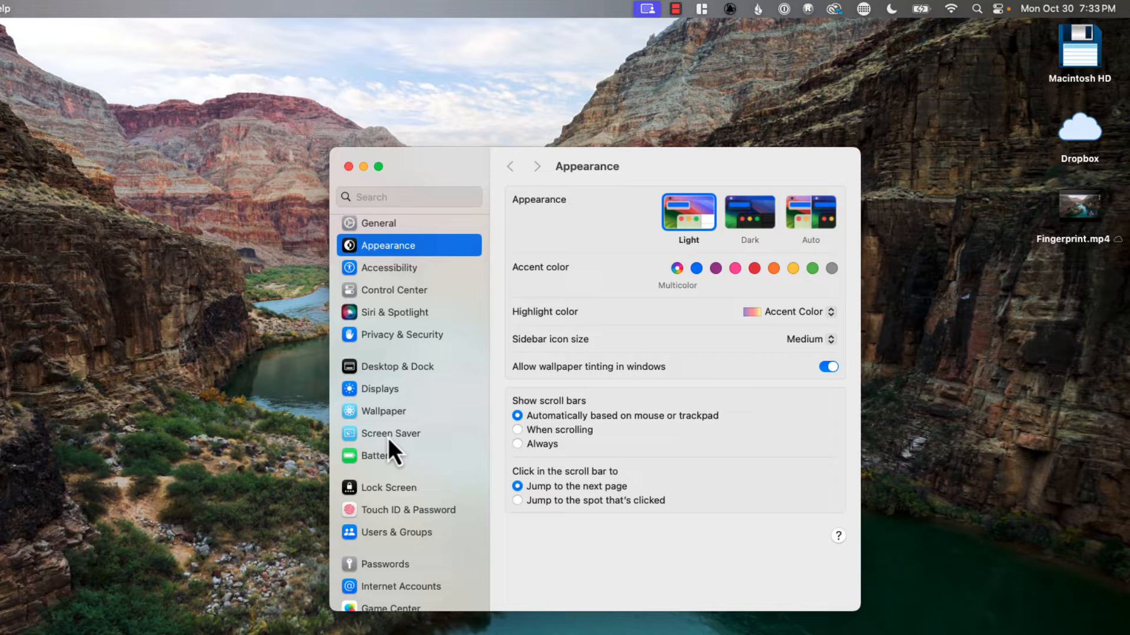
pyautogui.moveTo(395, 469)
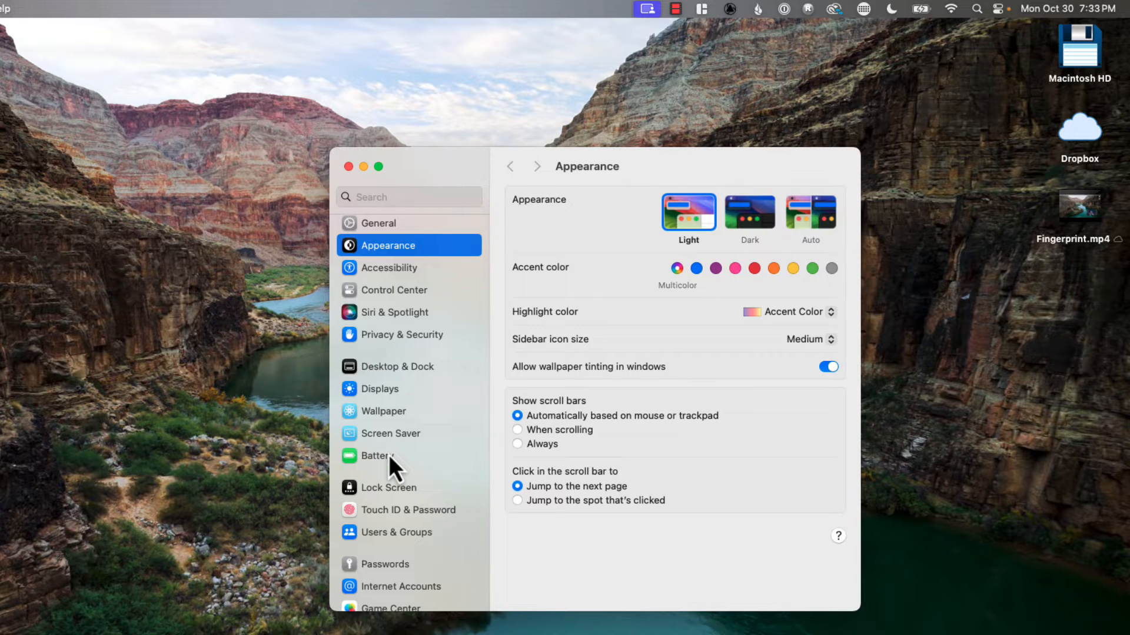
# In the Lock Screen pane, set 'Start Screen Saver when inactive' to Never
pyautogui.click(389, 487)
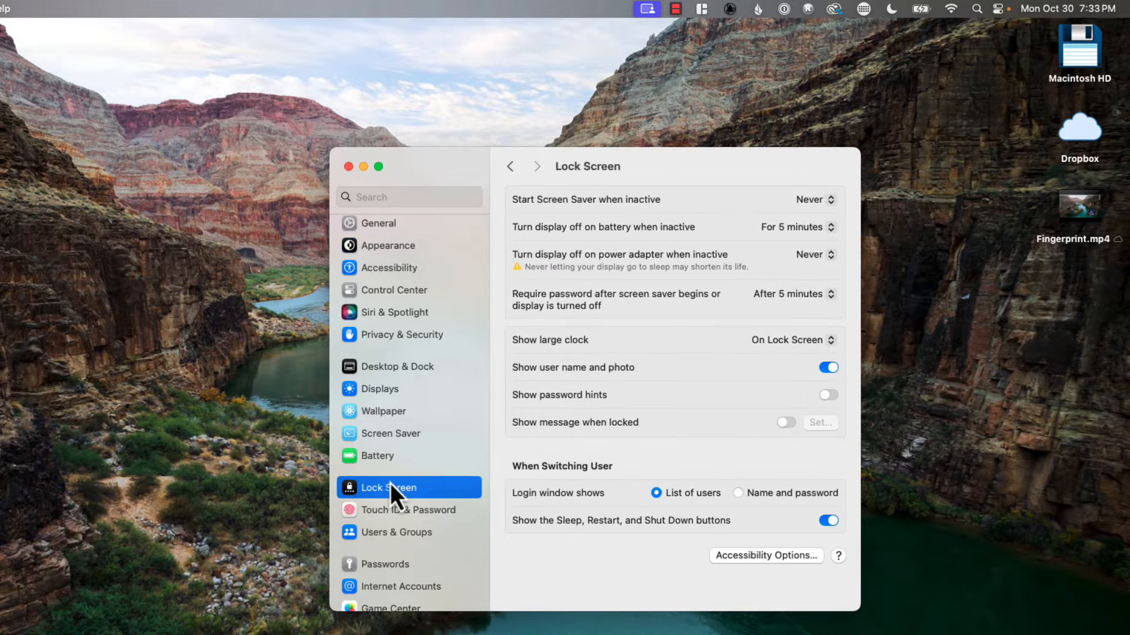
pyautogui.moveTo(623, 229)
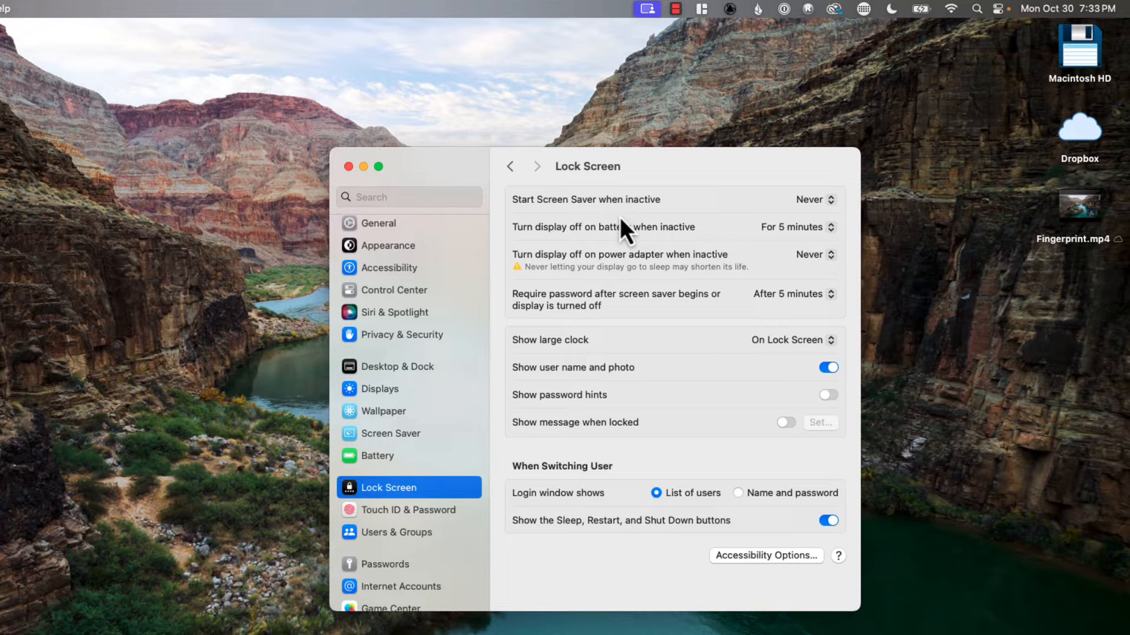
pyautogui.moveTo(655, 238)
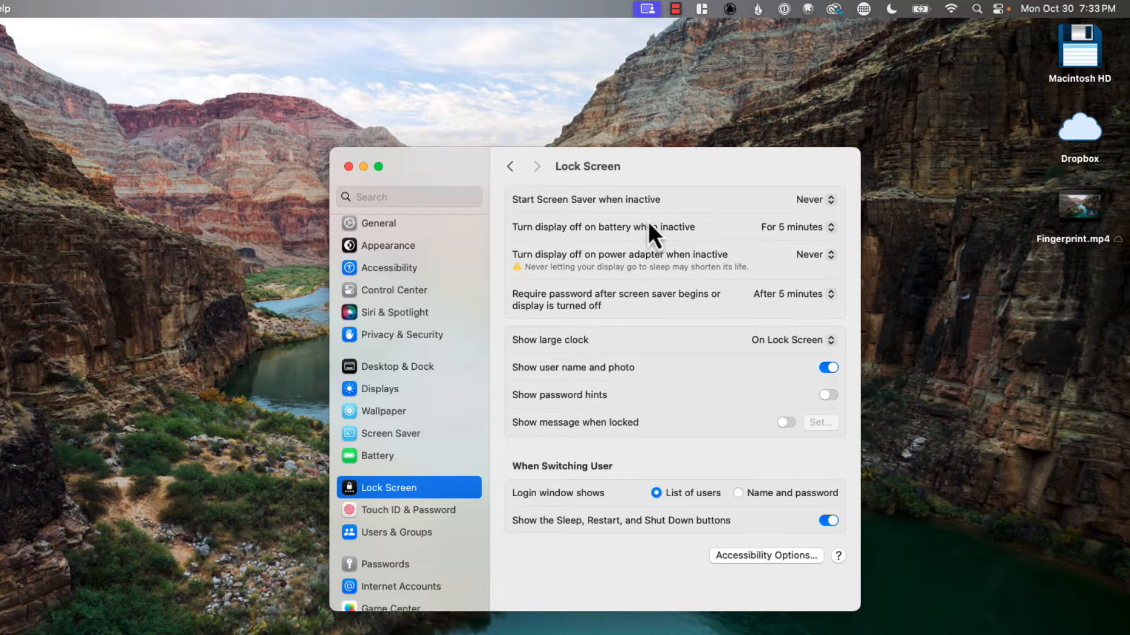
pyautogui.moveTo(718, 218)
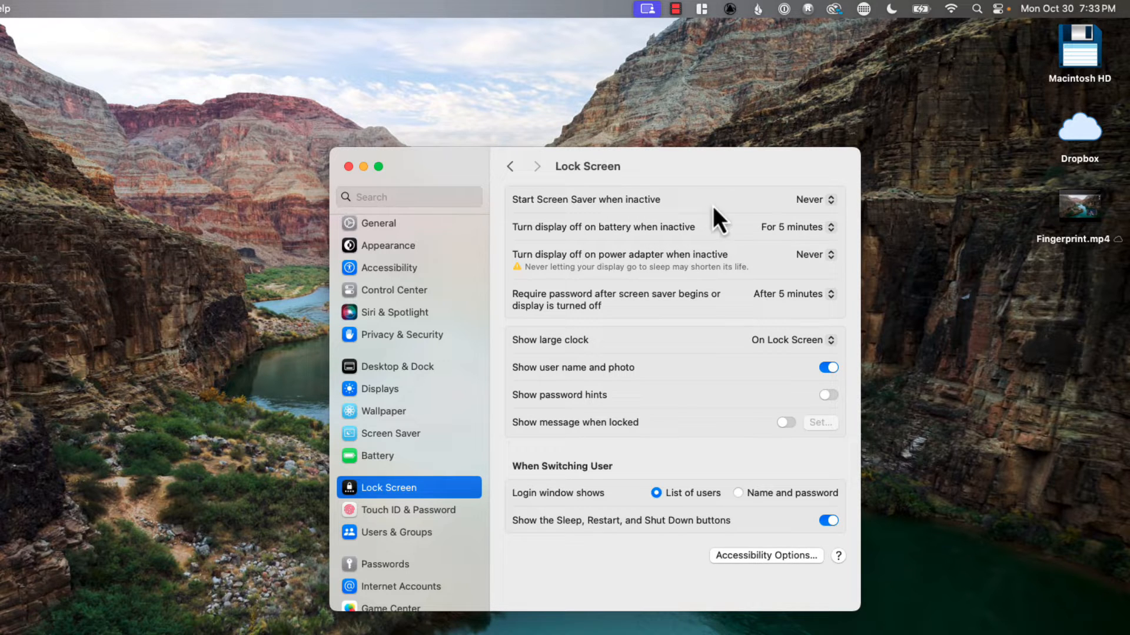
pyautogui.click(807, 200)
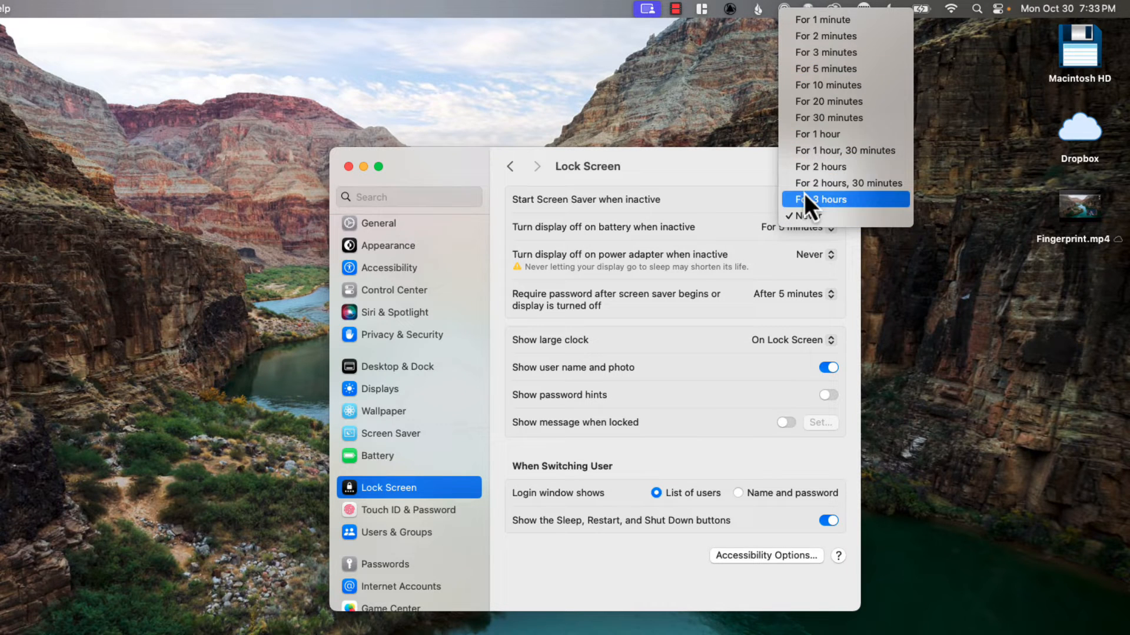
pyautogui.moveTo(818, 215)
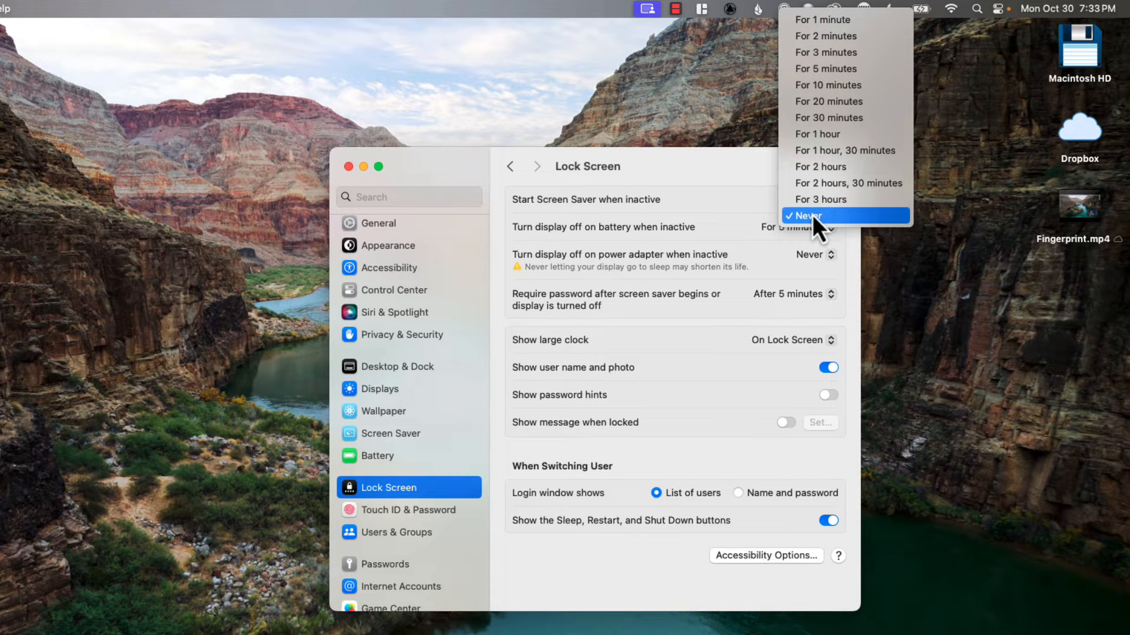
pyautogui.click(796, 227)
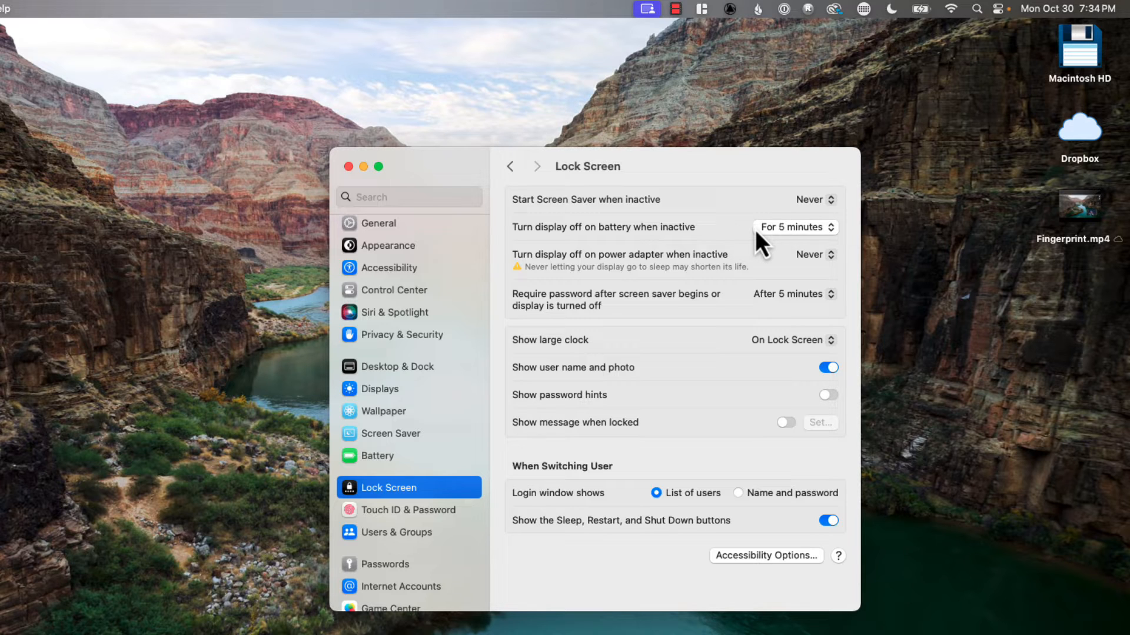
pyautogui.click(794, 227)
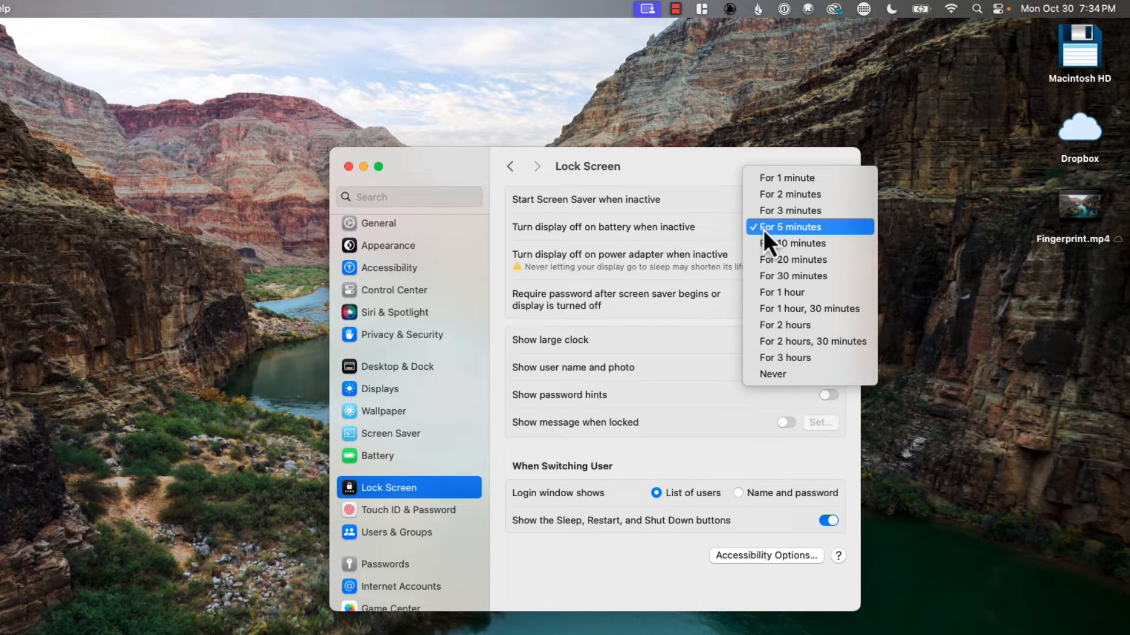
pyautogui.moveTo(791, 374)
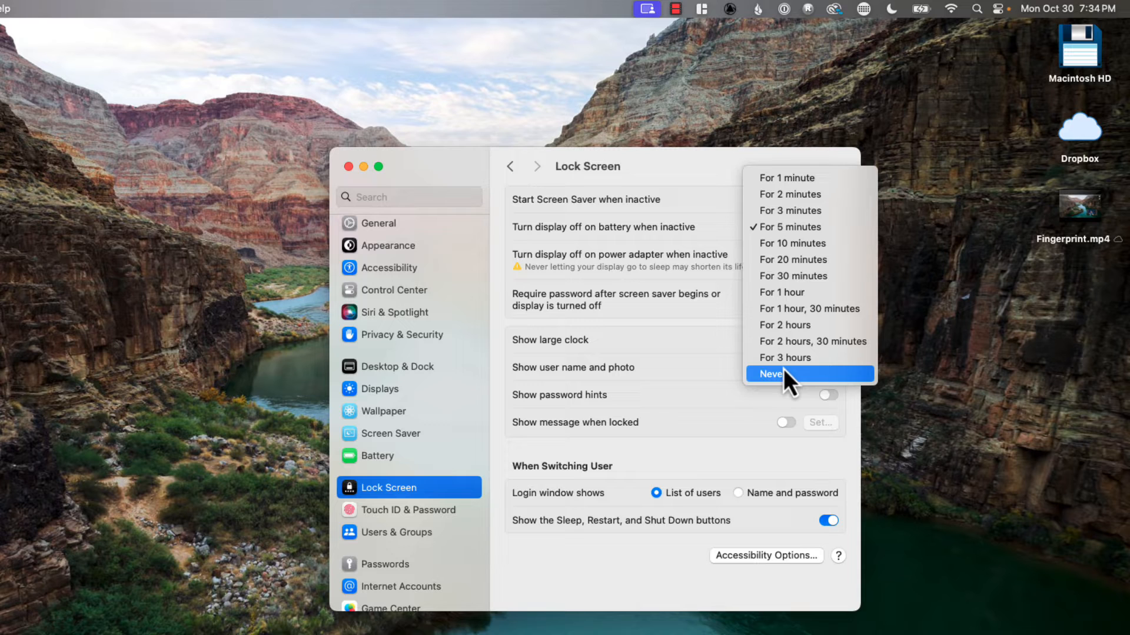
pyautogui.moveTo(792, 227)
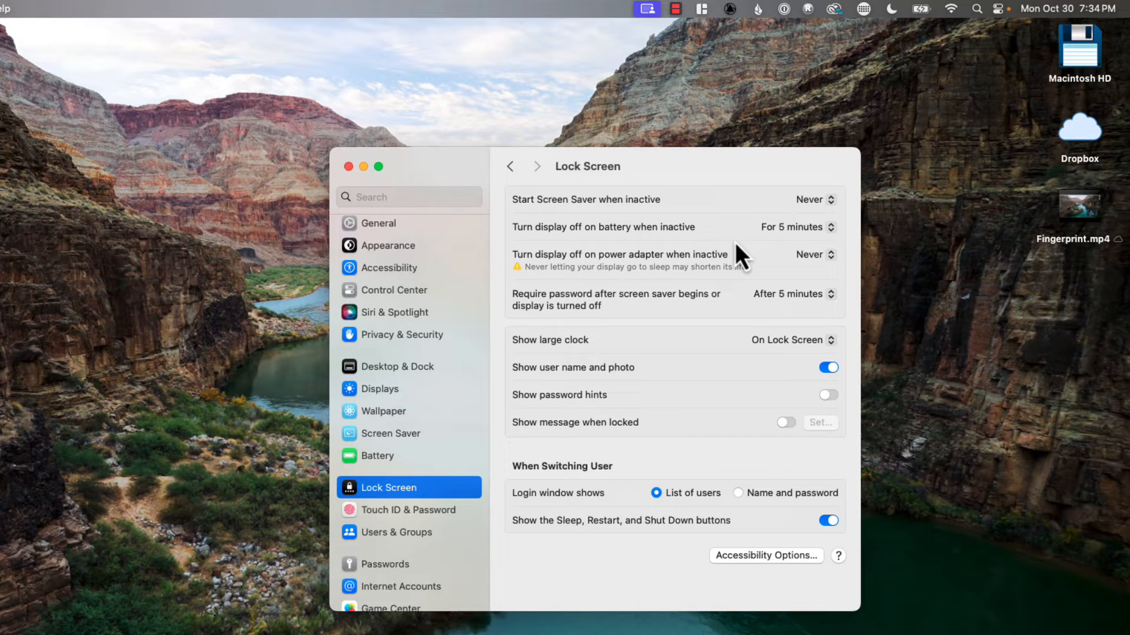
pyautogui.moveTo(749, 275)
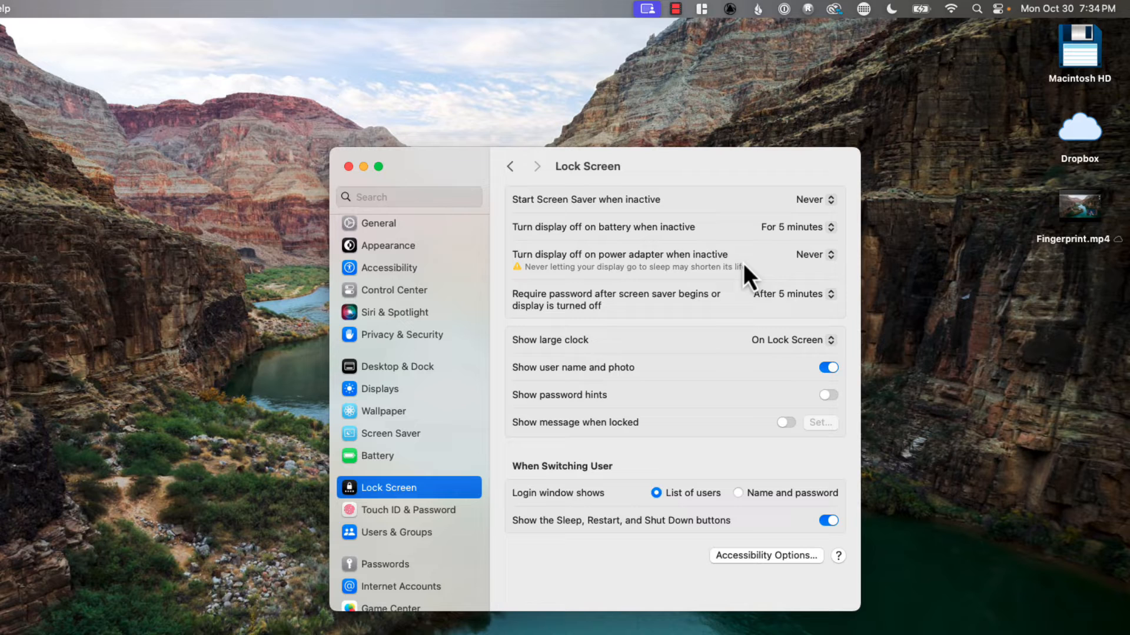
pyautogui.moveTo(786, 281)
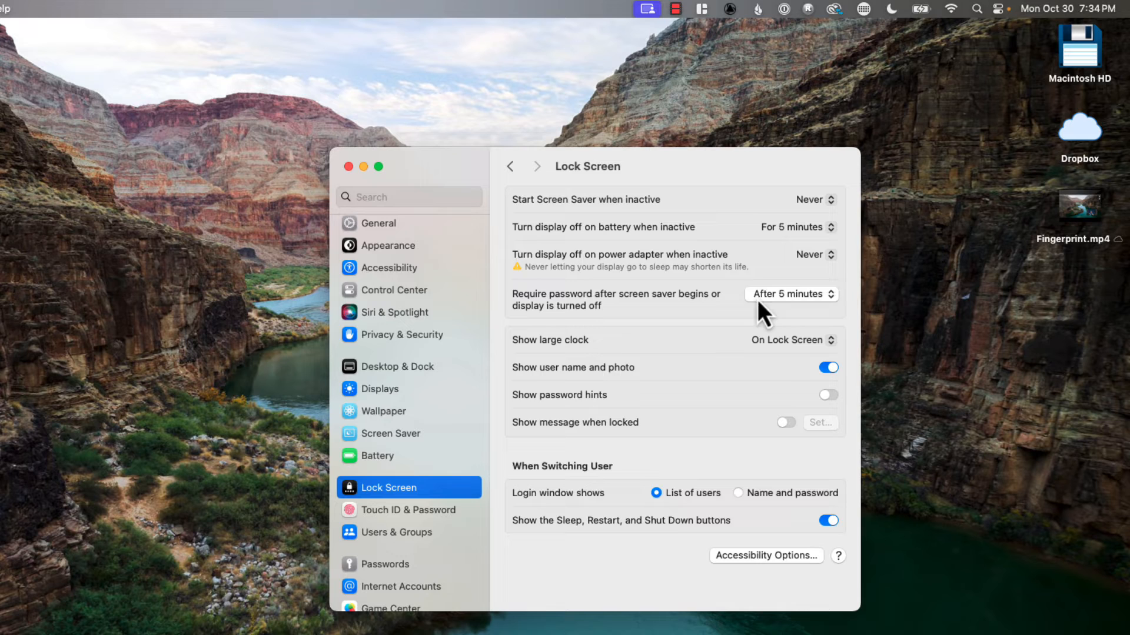
pyautogui.moveTo(725, 328)
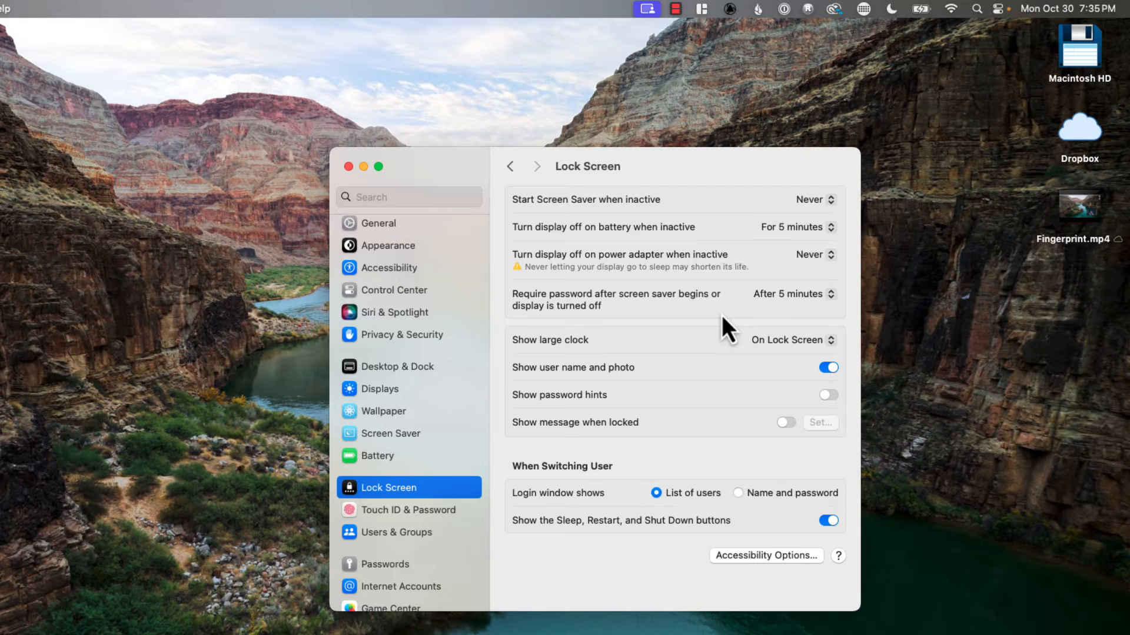
pyautogui.moveTo(730, 330)
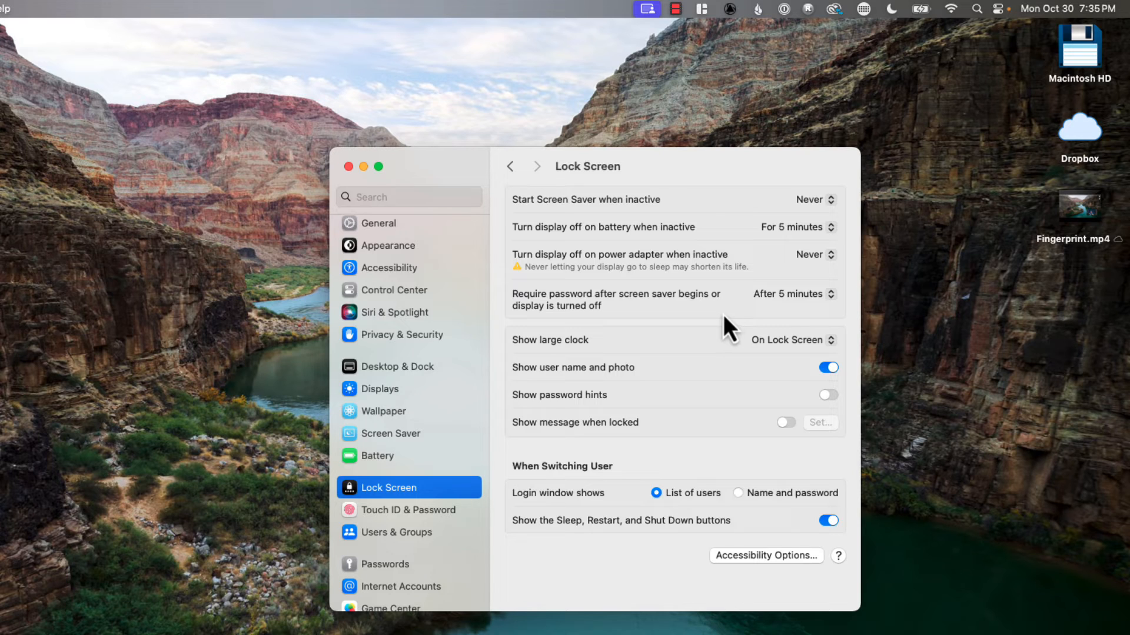
pyautogui.moveTo(731, 368)
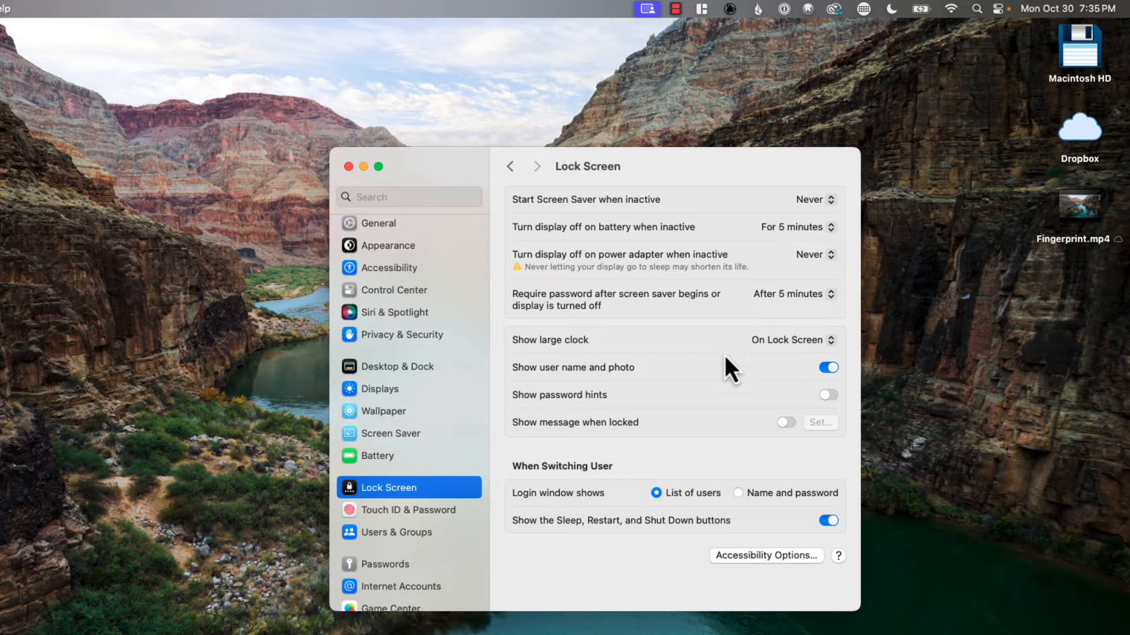
pyautogui.moveTo(694, 493)
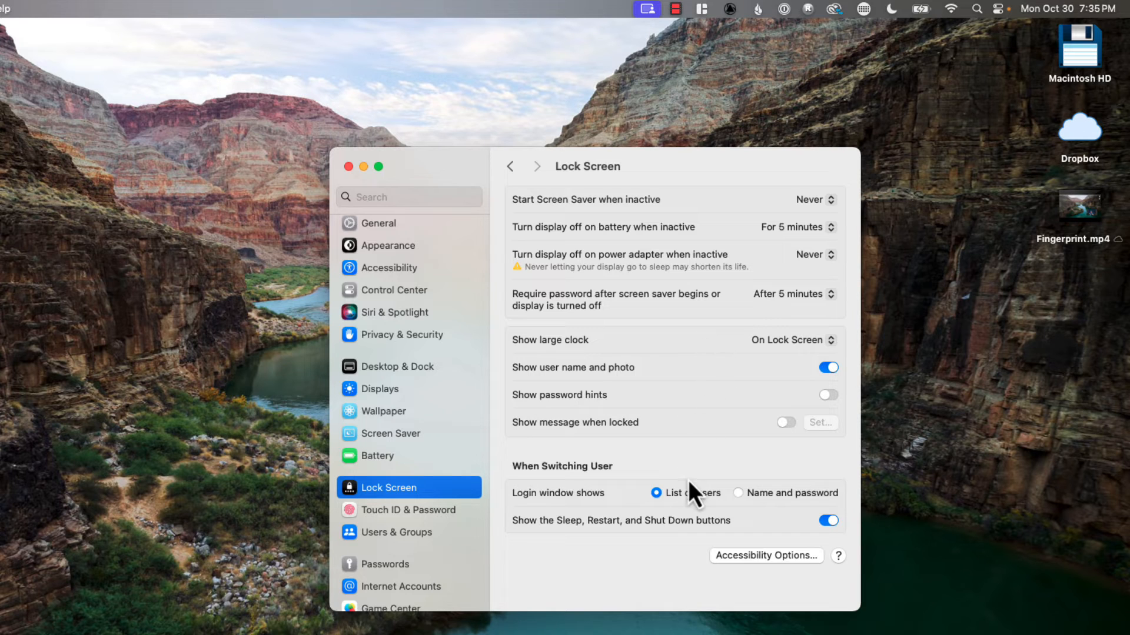
pyautogui.moveTo(721, 442)
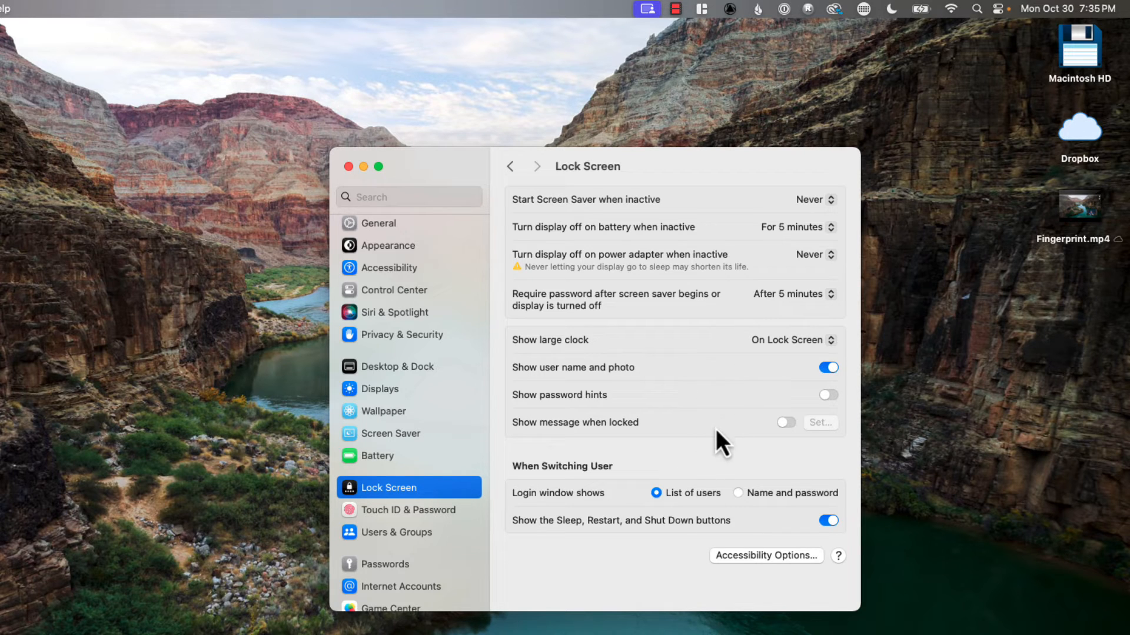
pyautogui.moveTo(713, 525)
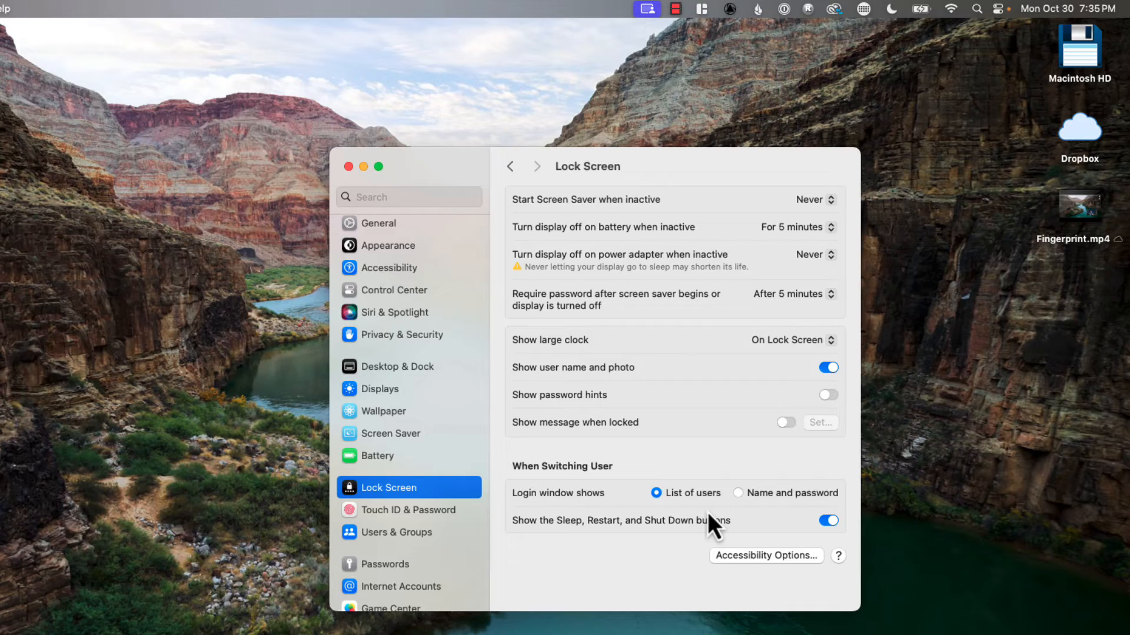
pyautogui.moveTo(712, 471)
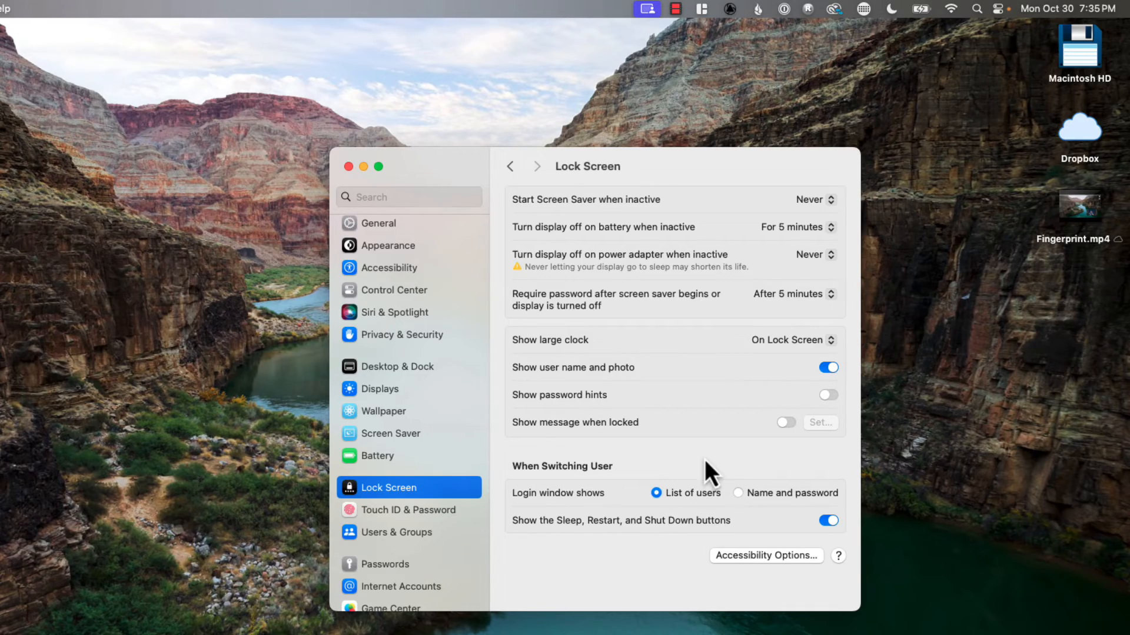